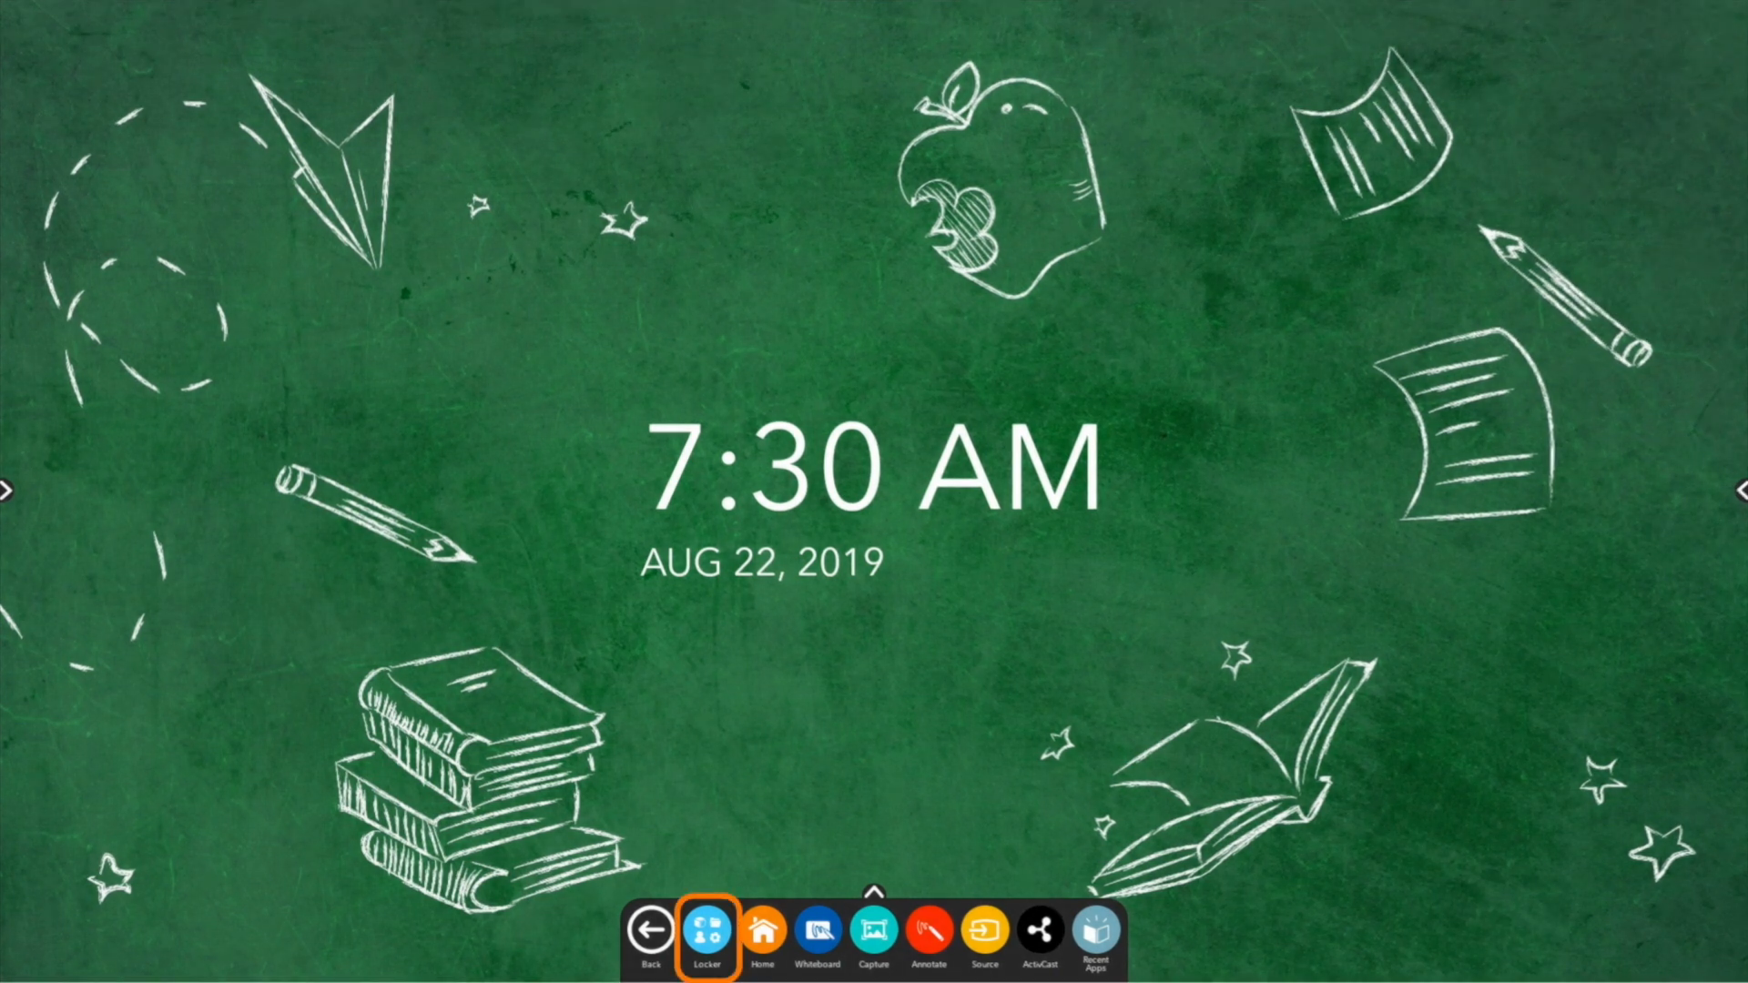
Launch the Promethean Store from the Locker's Apps collection.
{"action": "left_click", "coordinate": [703, 936]}
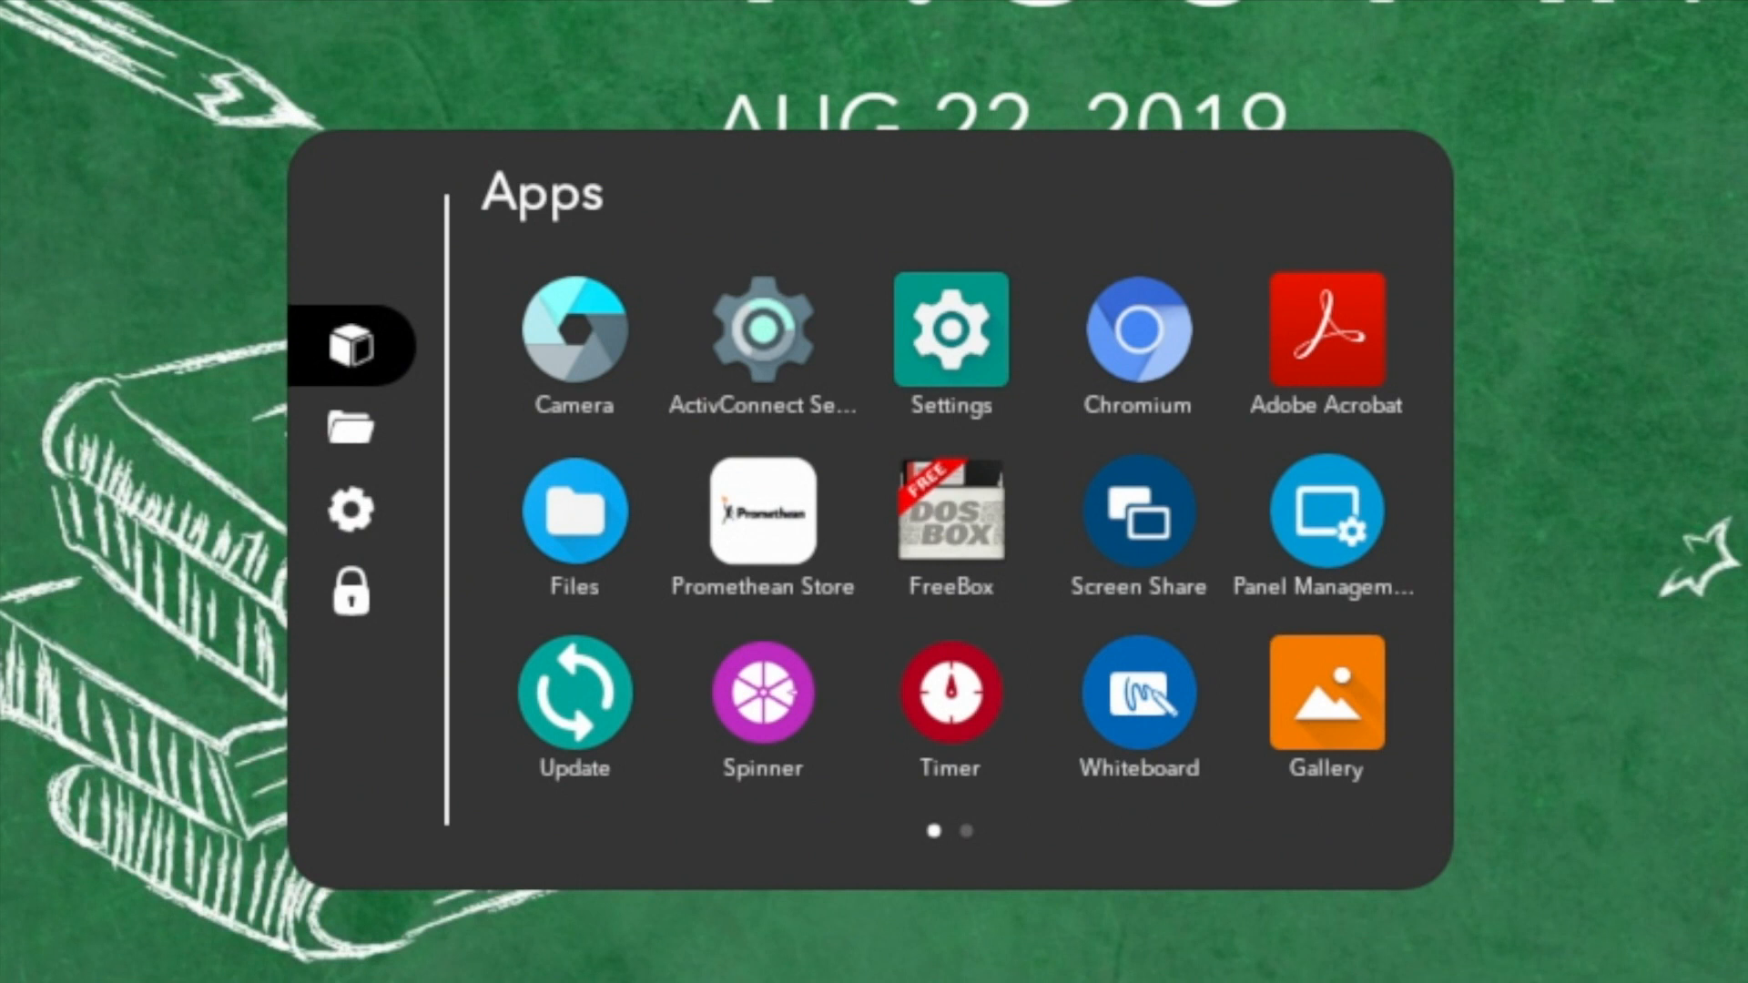
{"action": "left_click", "coordinate": [761, 513]}
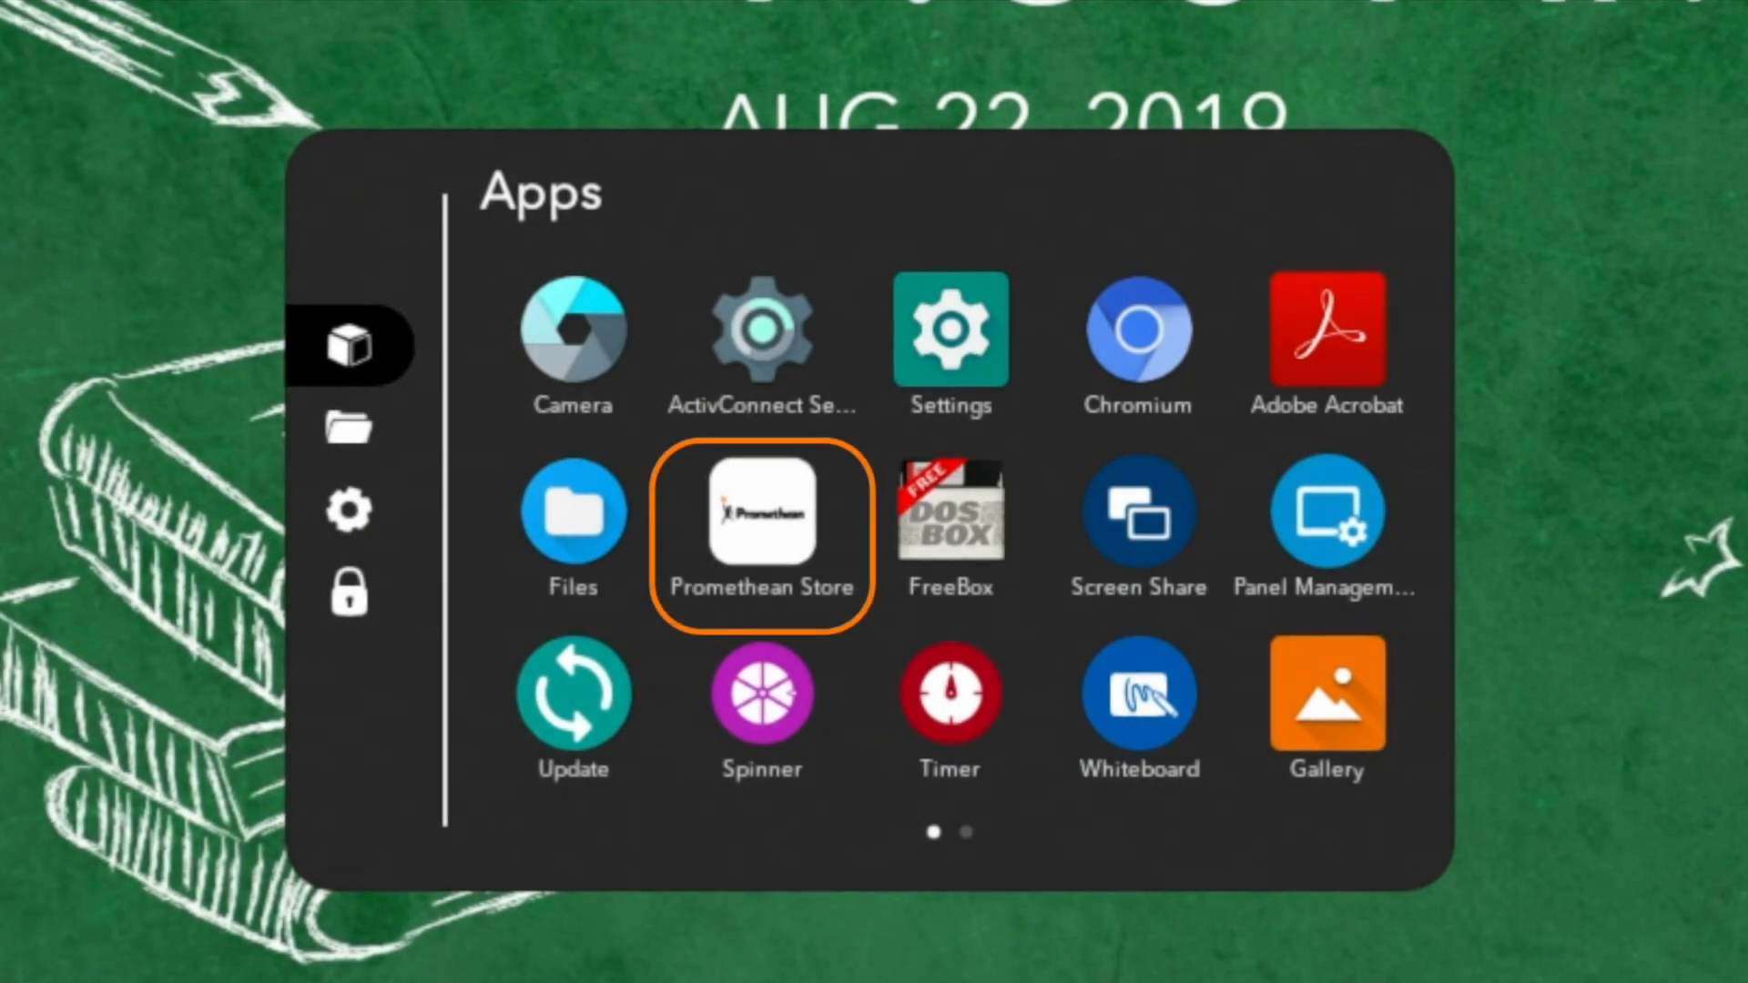
{"action": "left_click", "coordinate": [761, 524]}
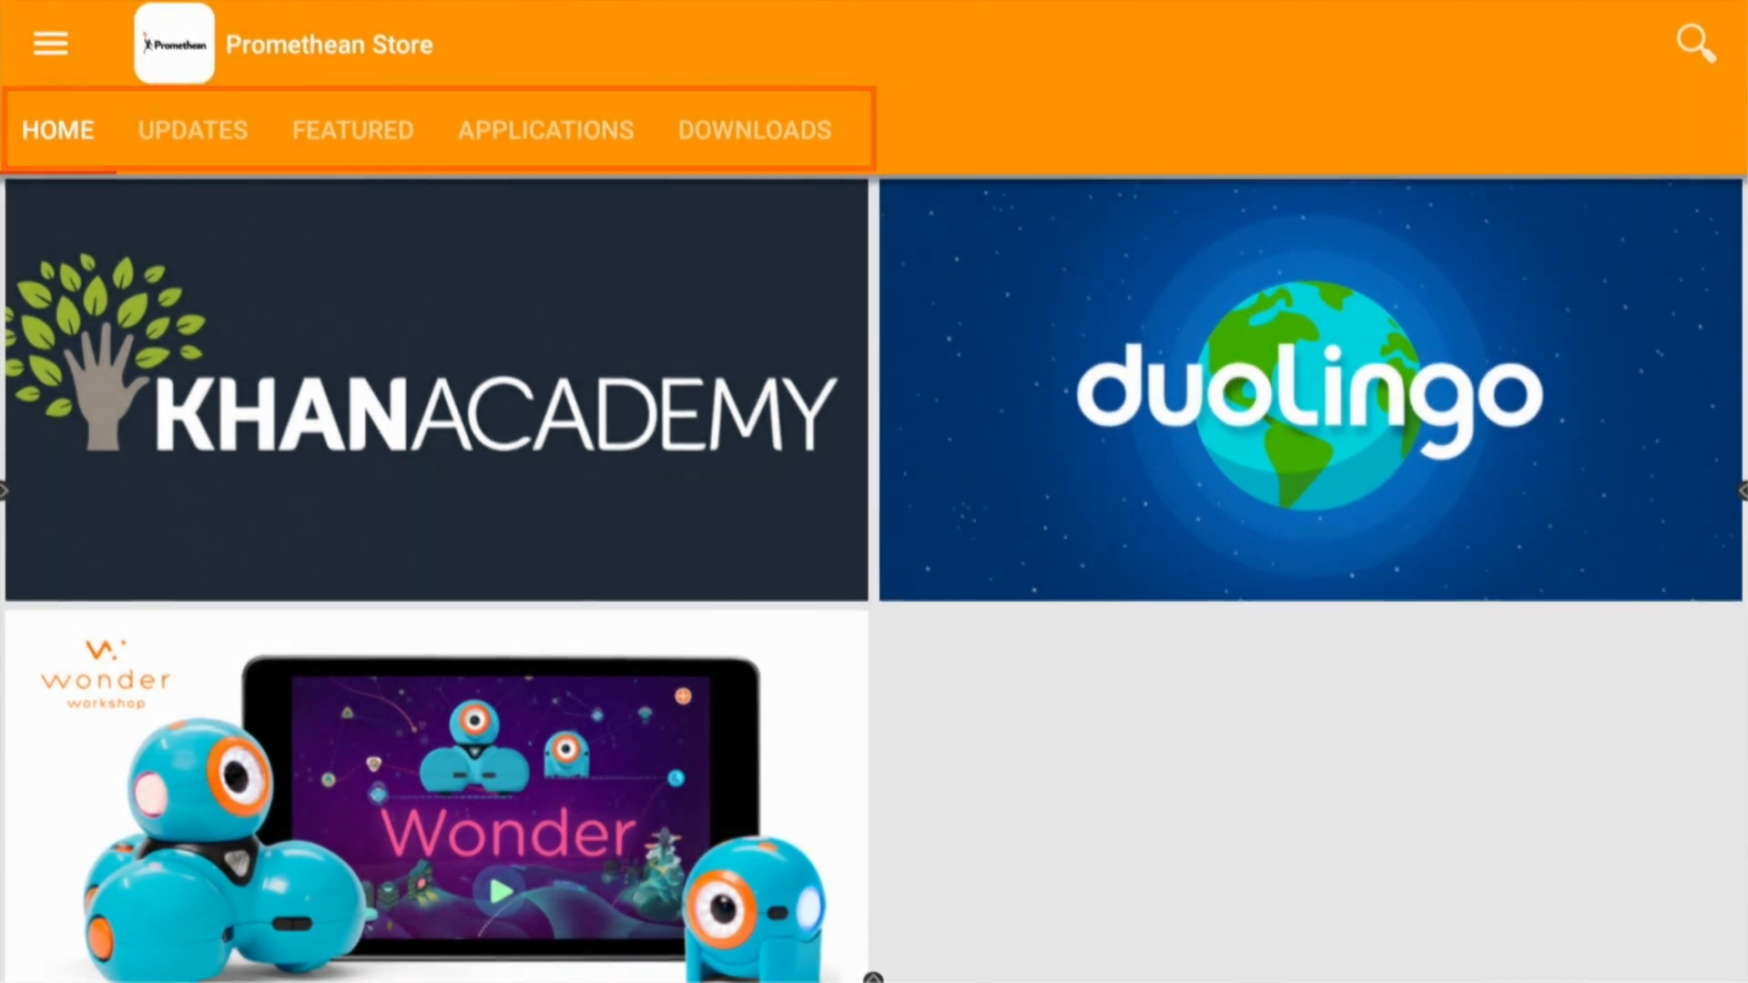
Find Microsoft PowerPoint in the Featured apps and go to its store page.
{"action": "left_click", "coordinate": [351, 129]}
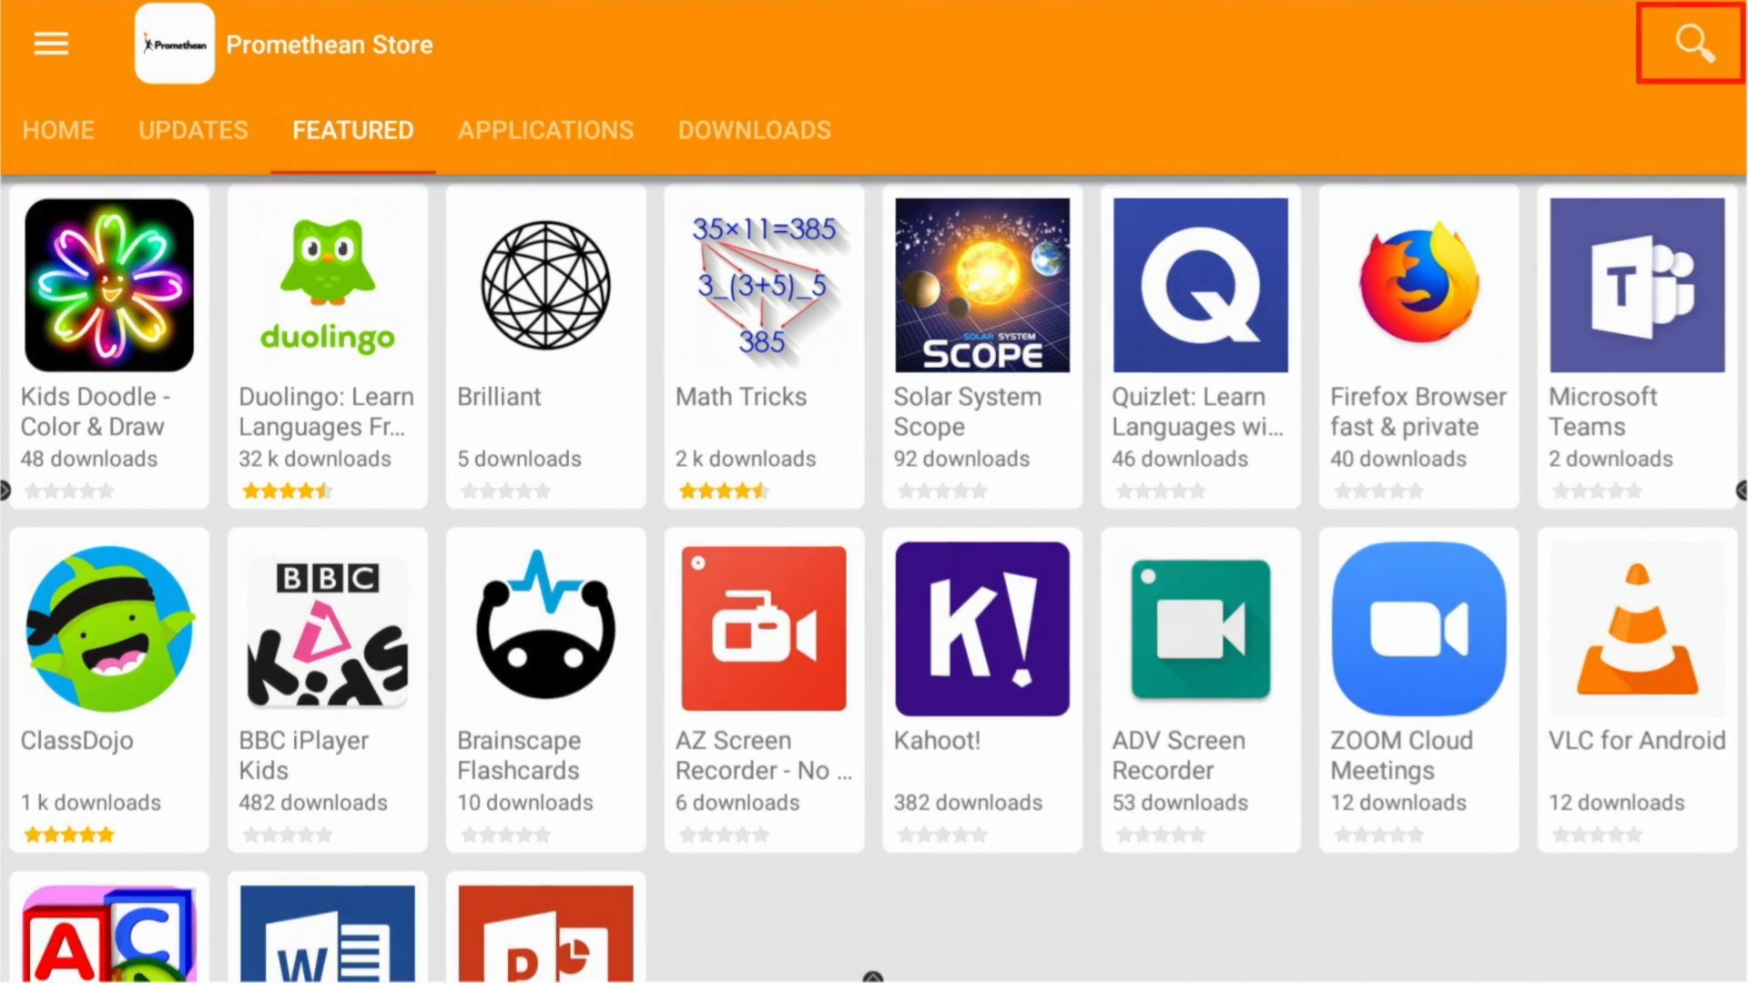
{"action": "left_click", "coordinate": [1686, 44]}
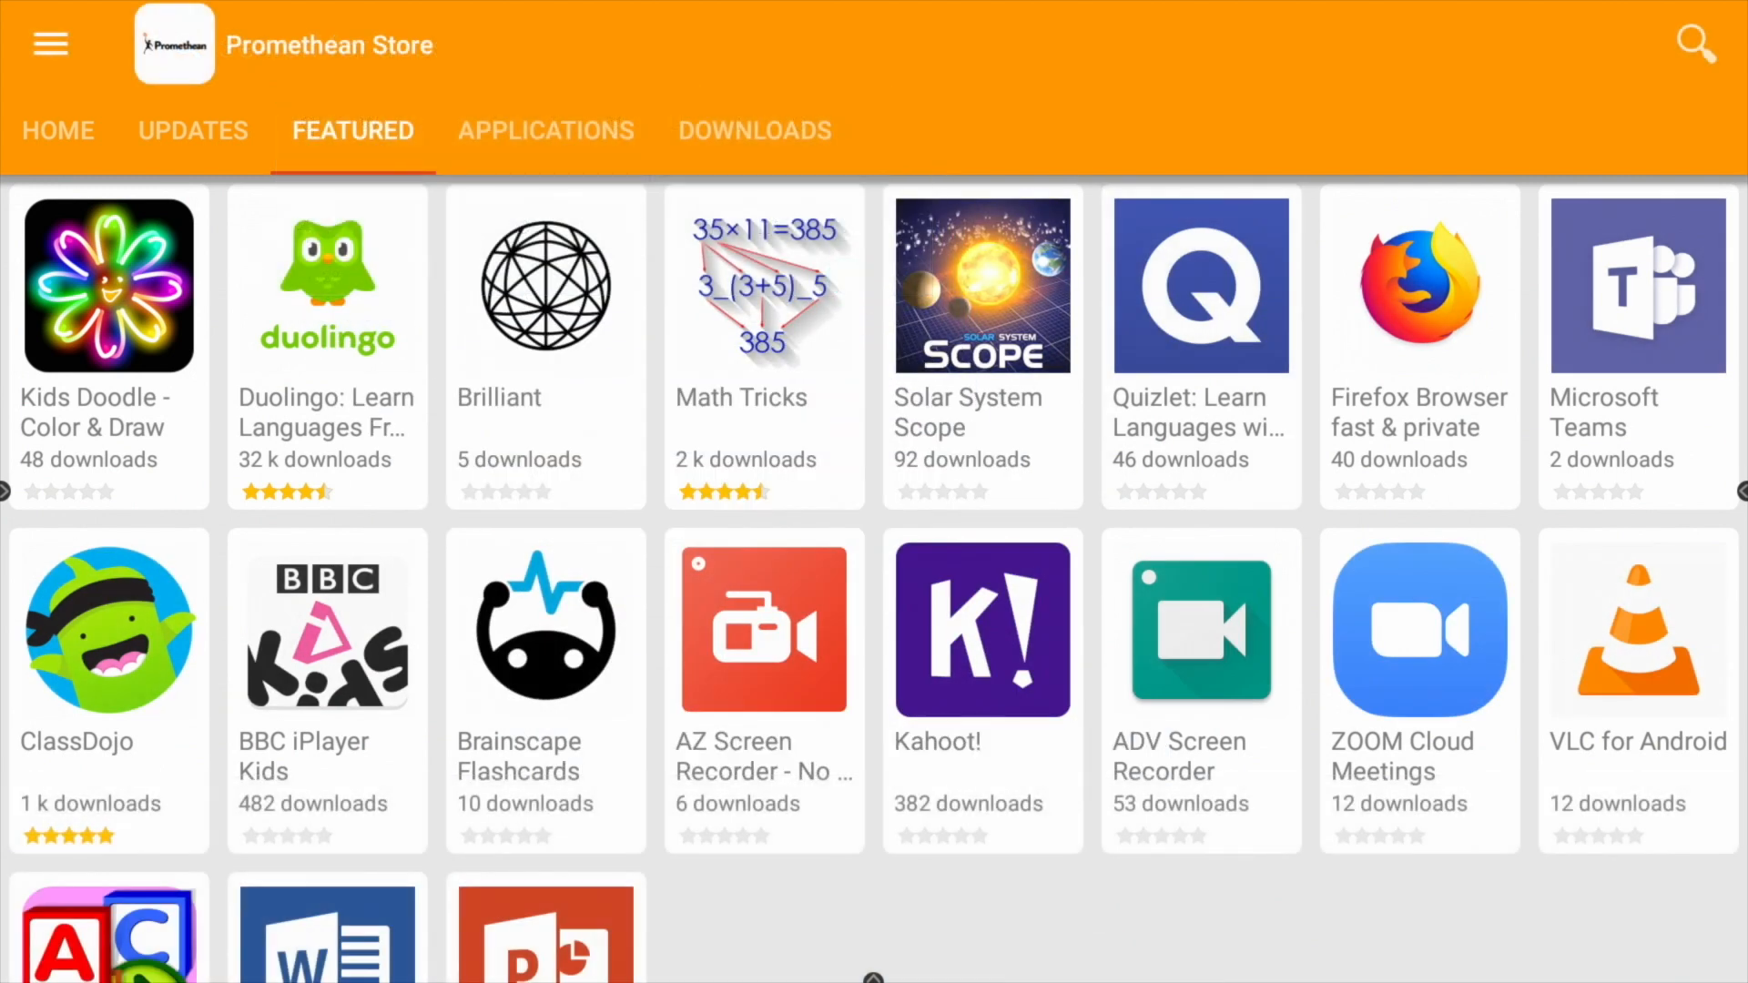
{"action": "scroll", "scroll_direction": "down", "scroll_amount": 3}
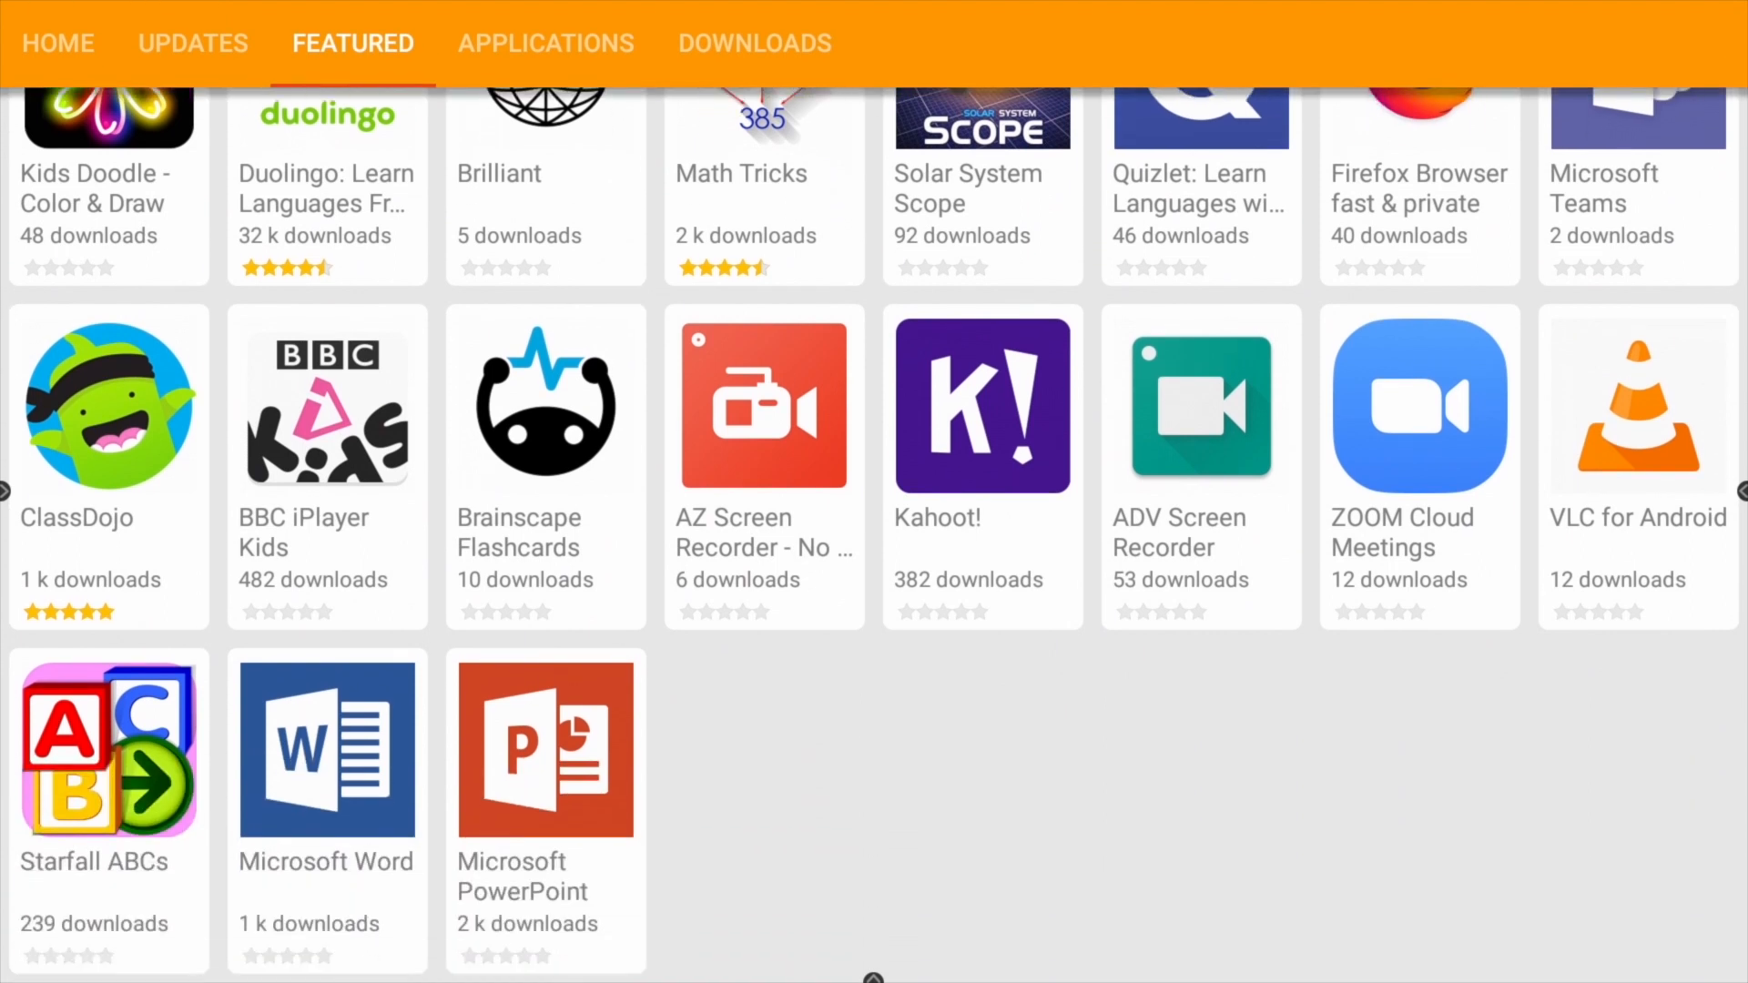
{"action": "left_click", "coordinate": [545, 747]}
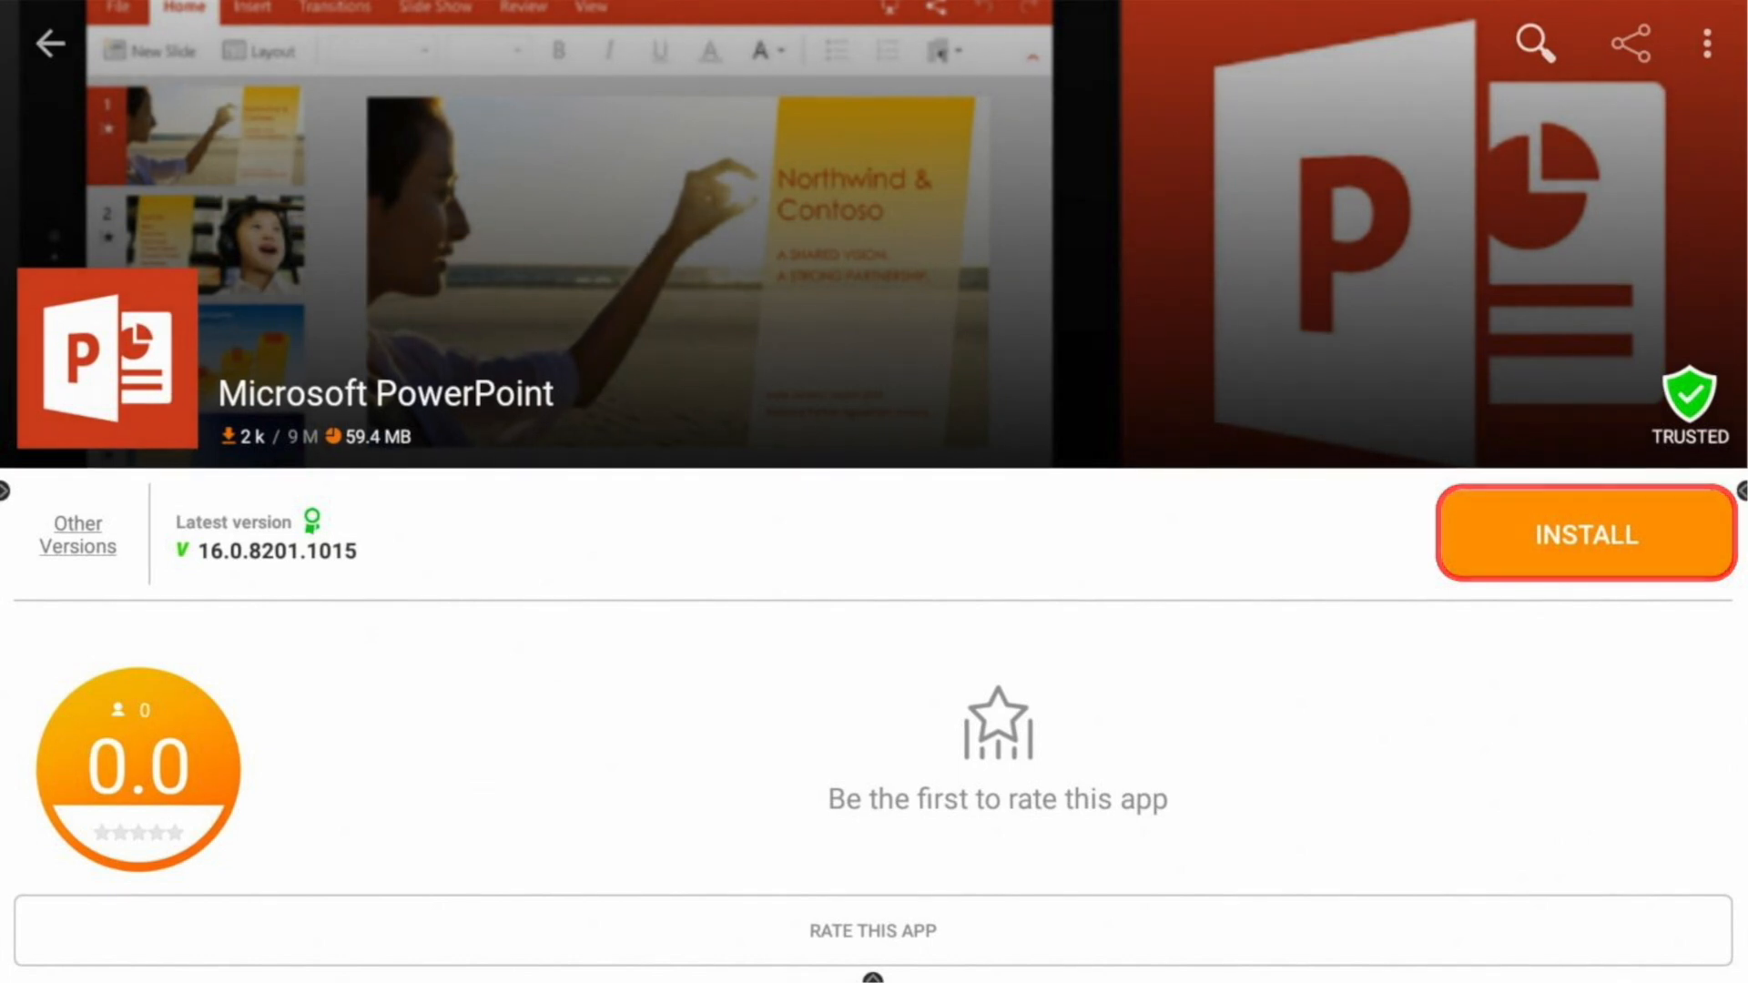
Install Microsoft PowerPoint and confirm the install prompt.
{"action": "left_click", "coordinate": [1585, 535]}
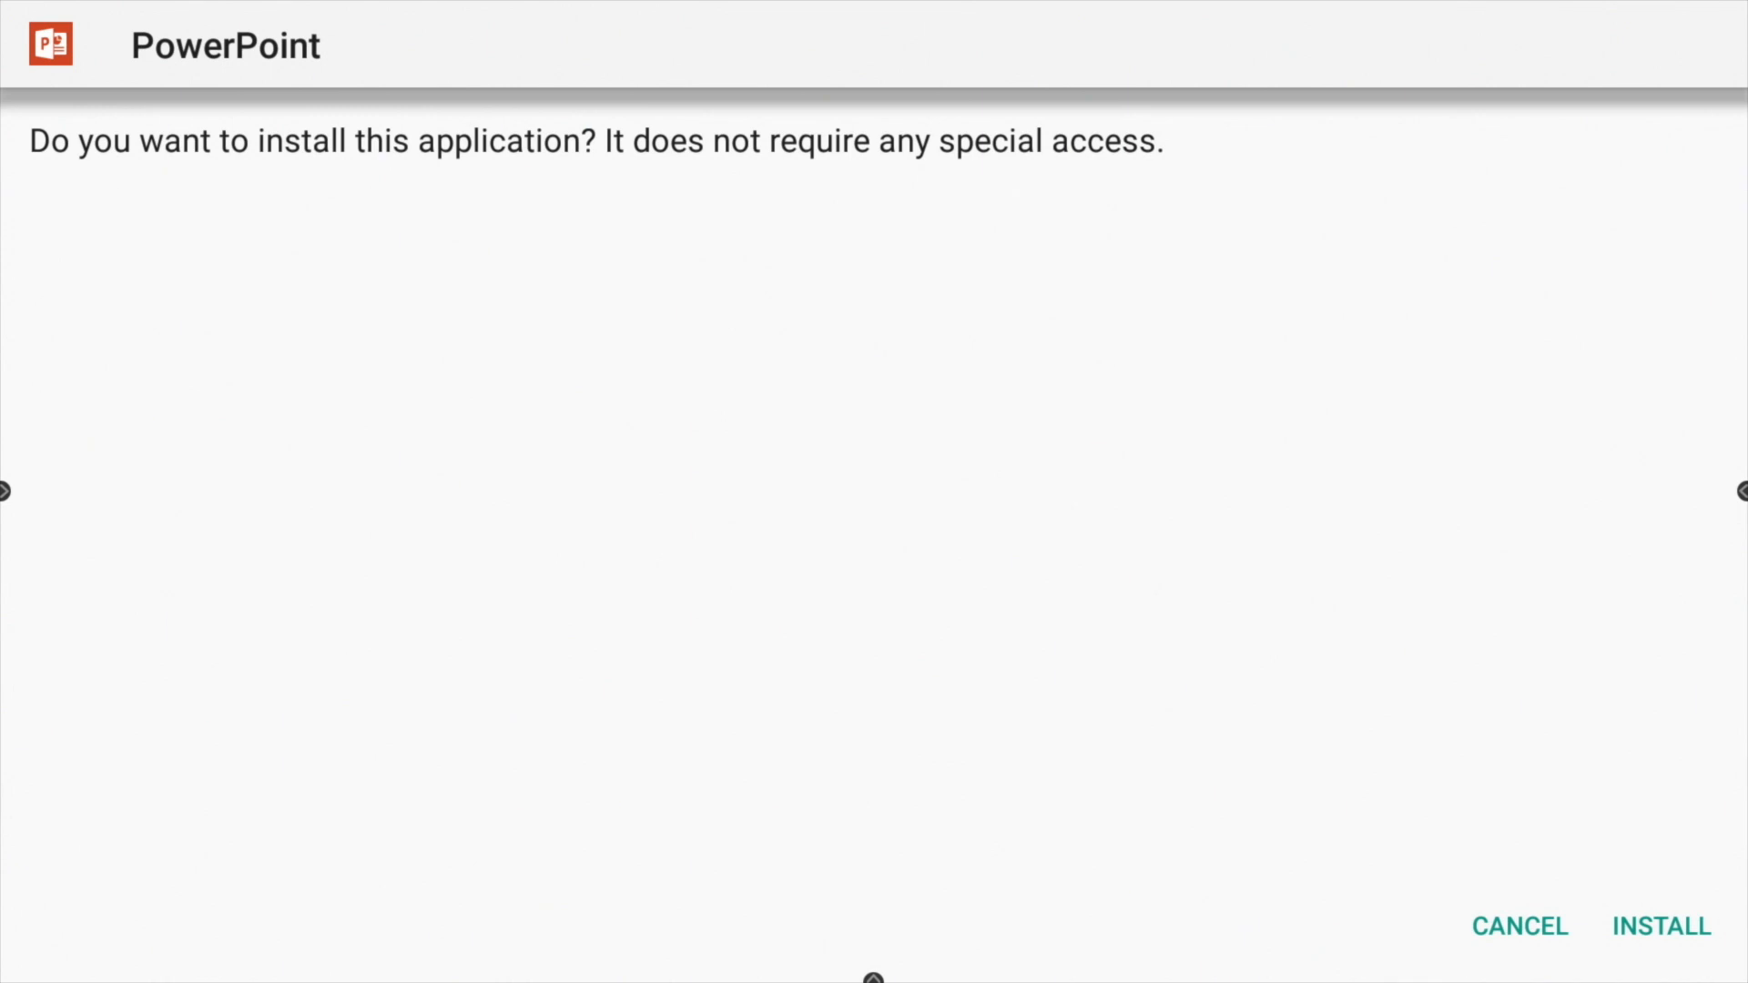
{"action": "left_click", "coordinate": [1661, 925]}
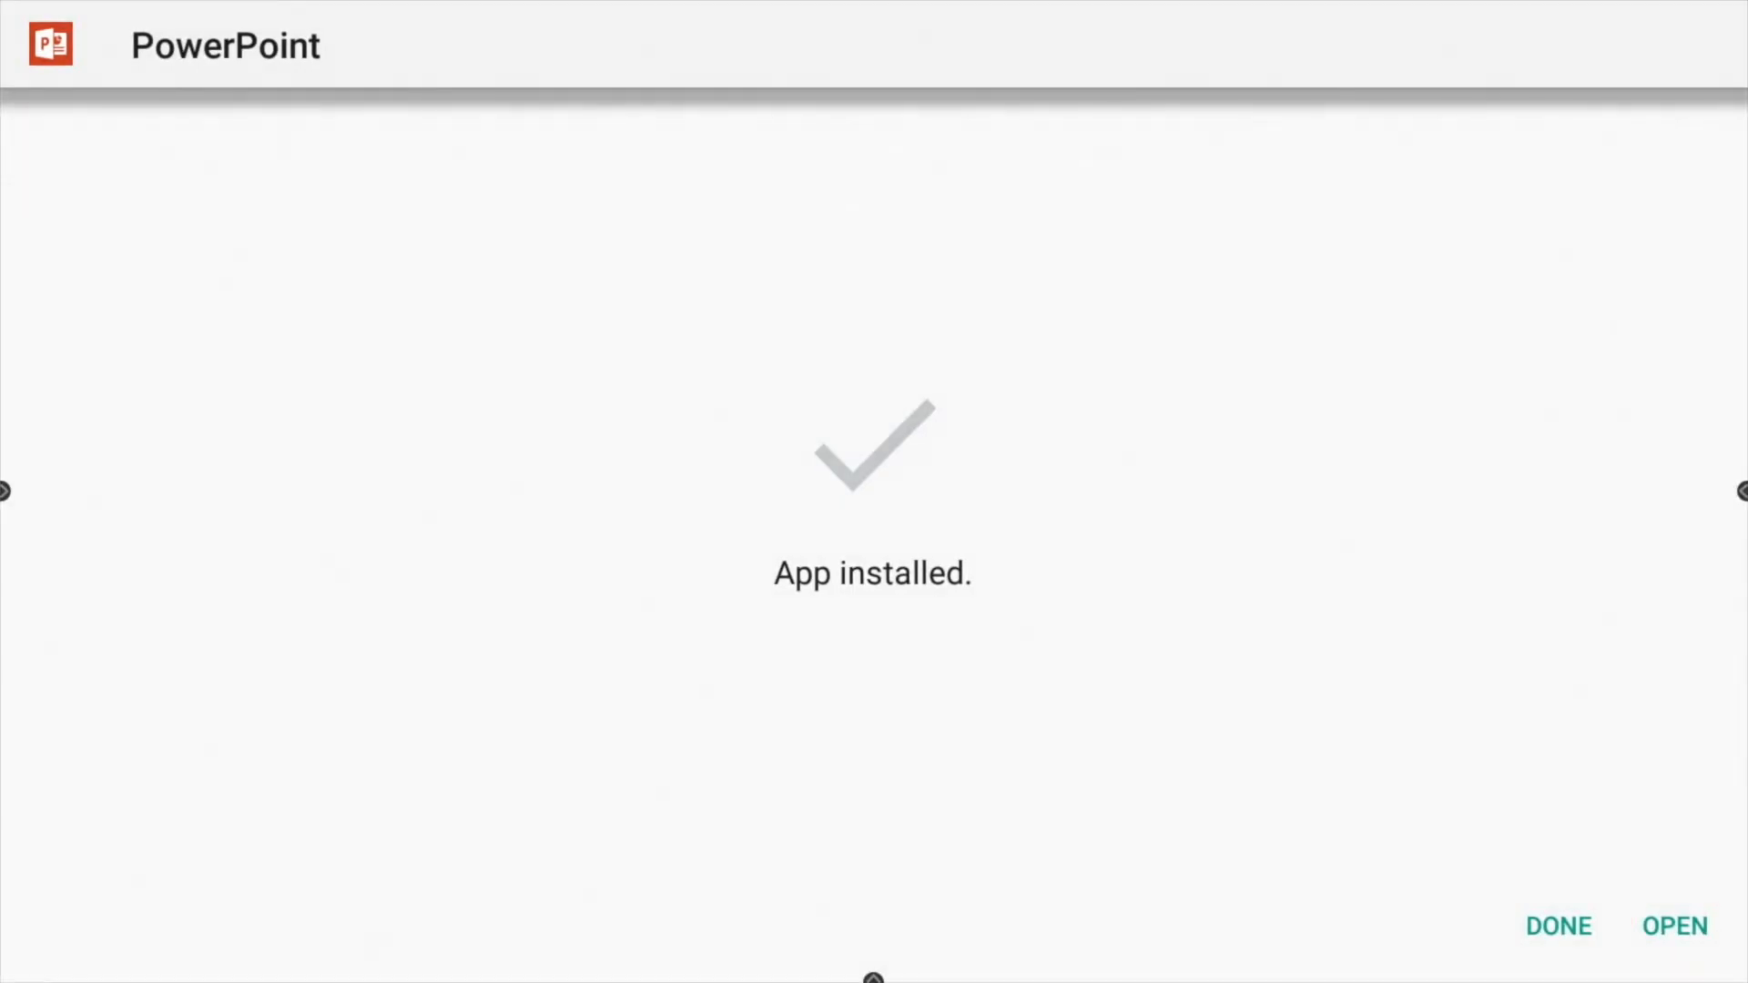
Finish the installer with Done and bring up the panel's quick-tools menu bar.
{"action": "left_click", "coordinate": [1675, 925]}
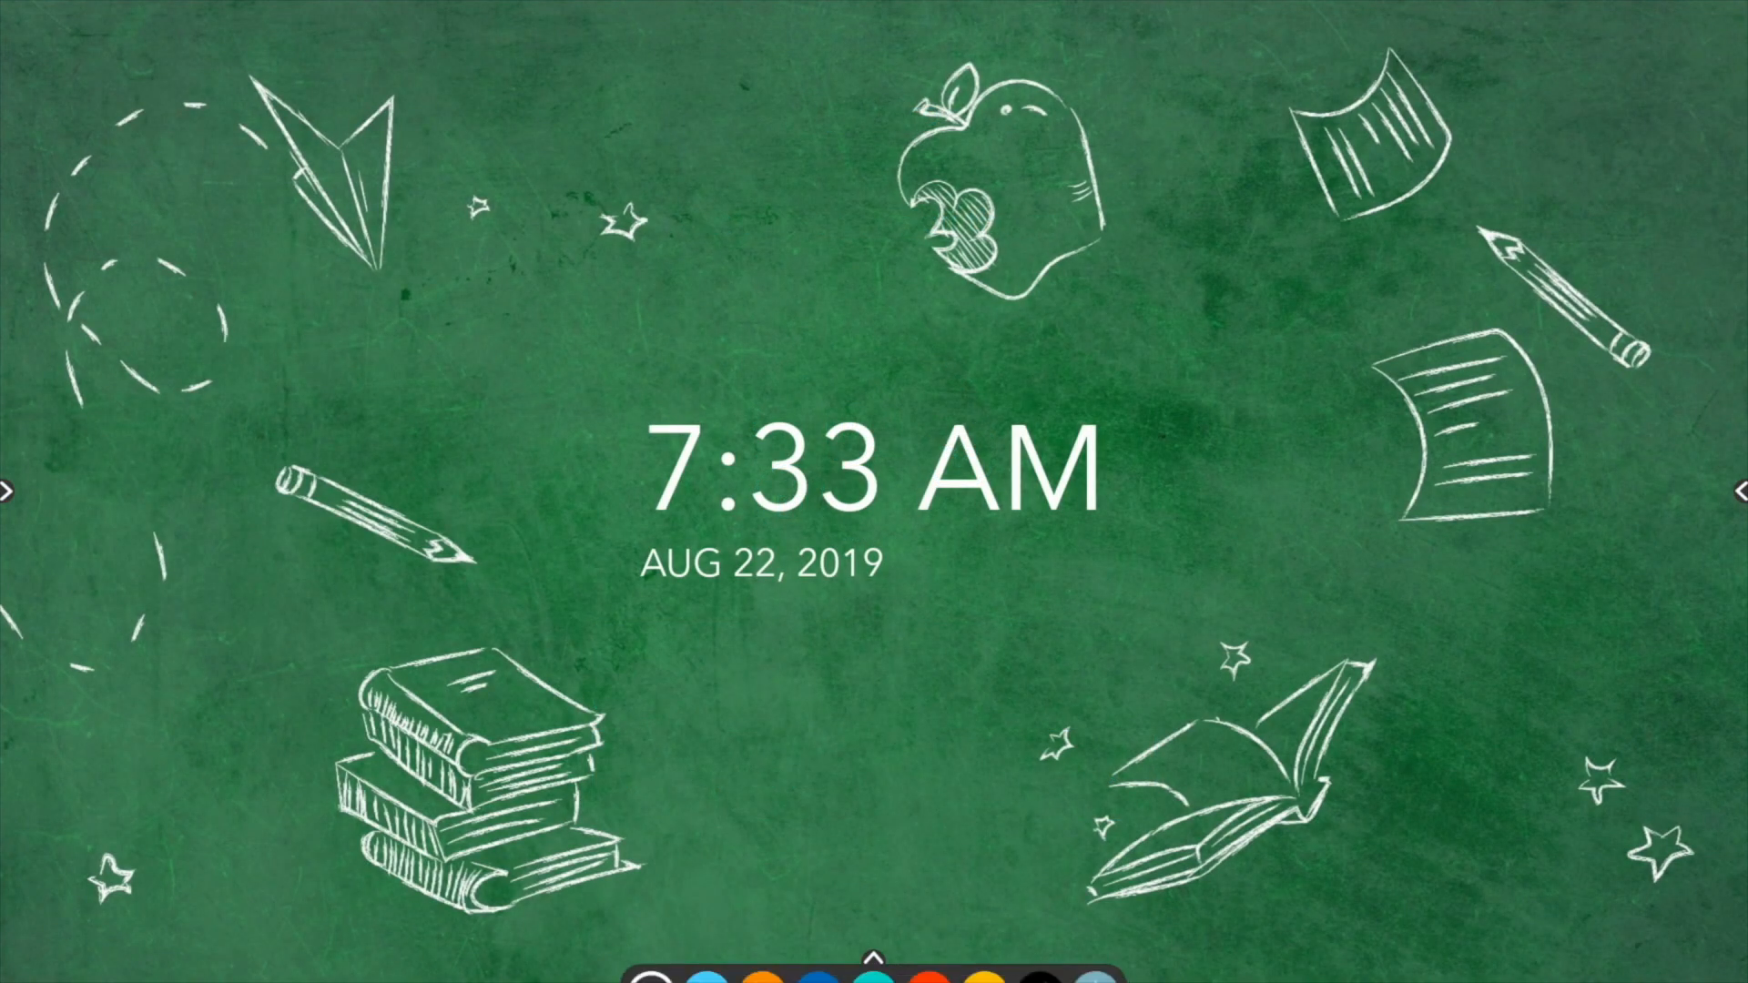
{"action": "left_click", "coordinate": [872, 898]}
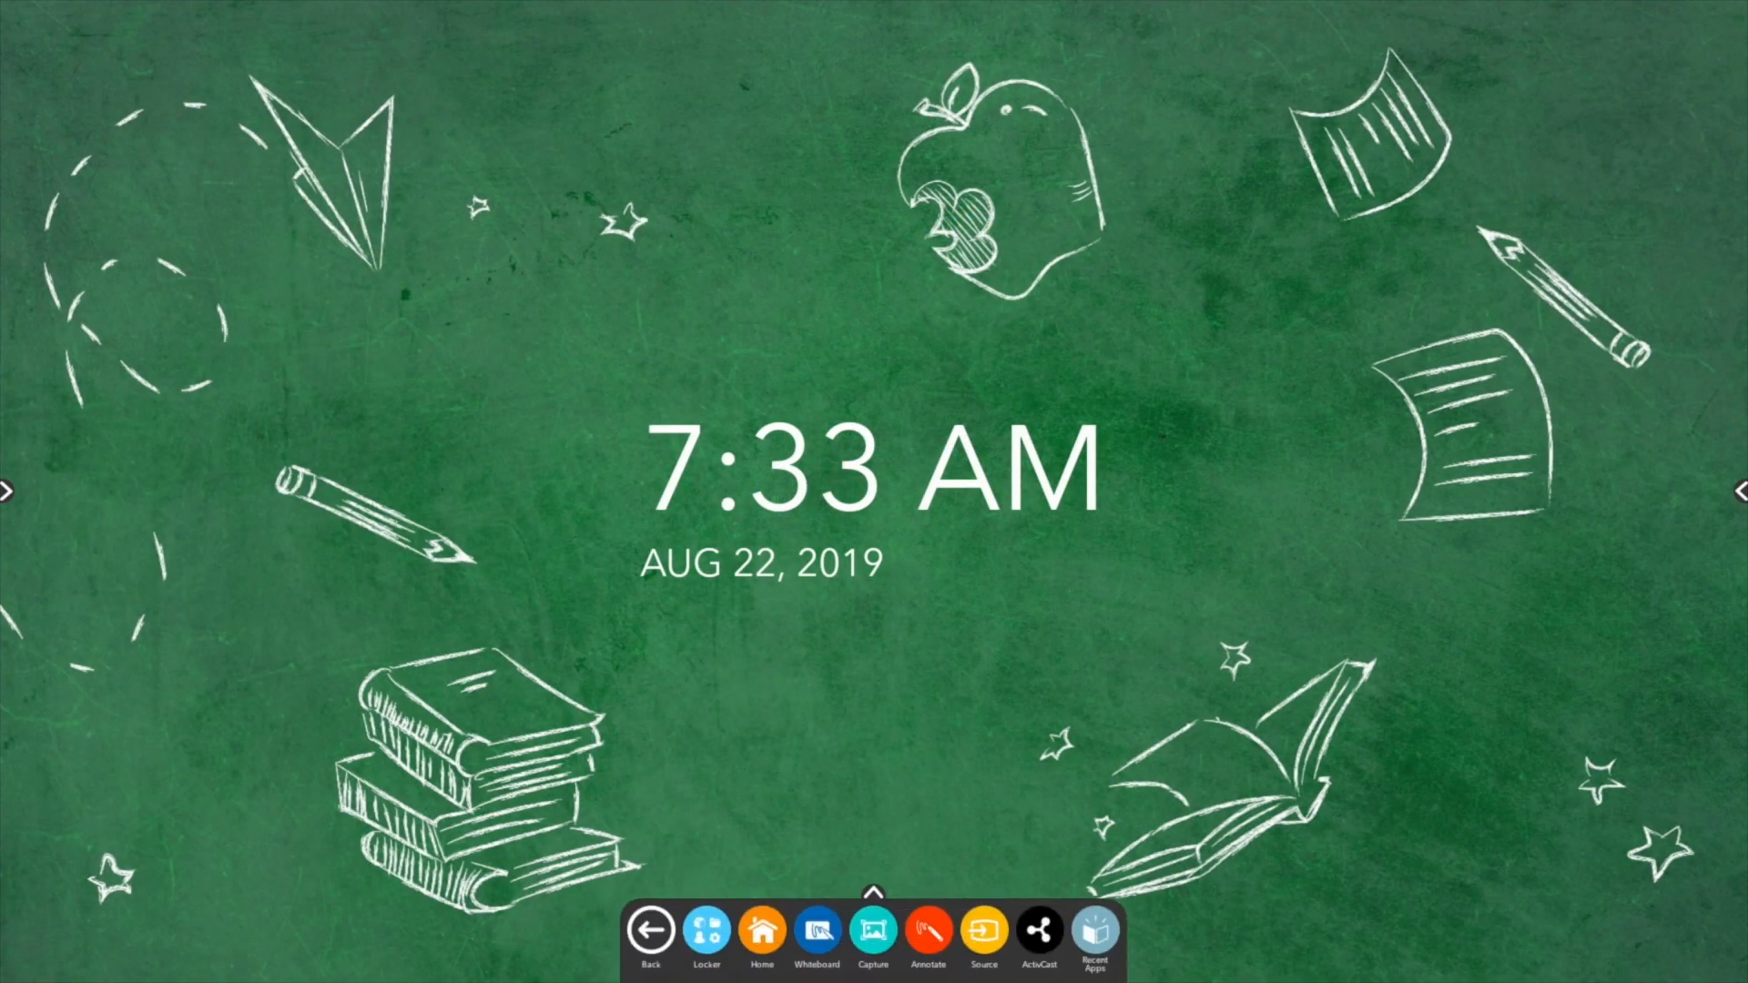